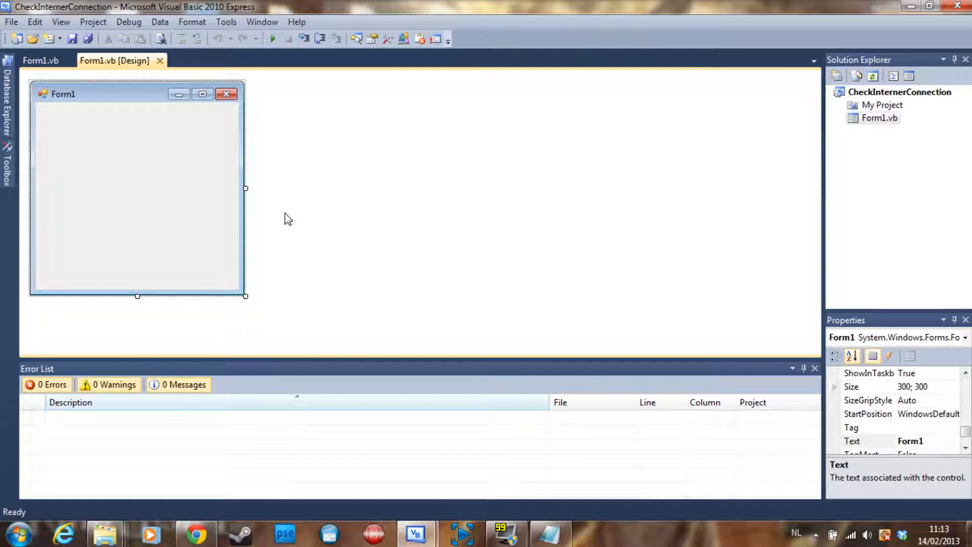
pyautogui.moveTo(293, 213)
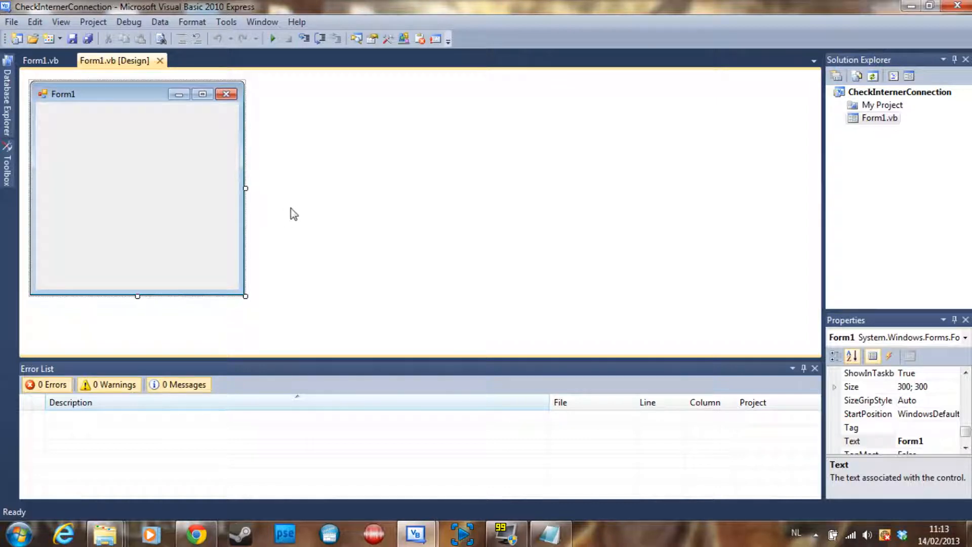
pyautogui.moveTo(212, 173)
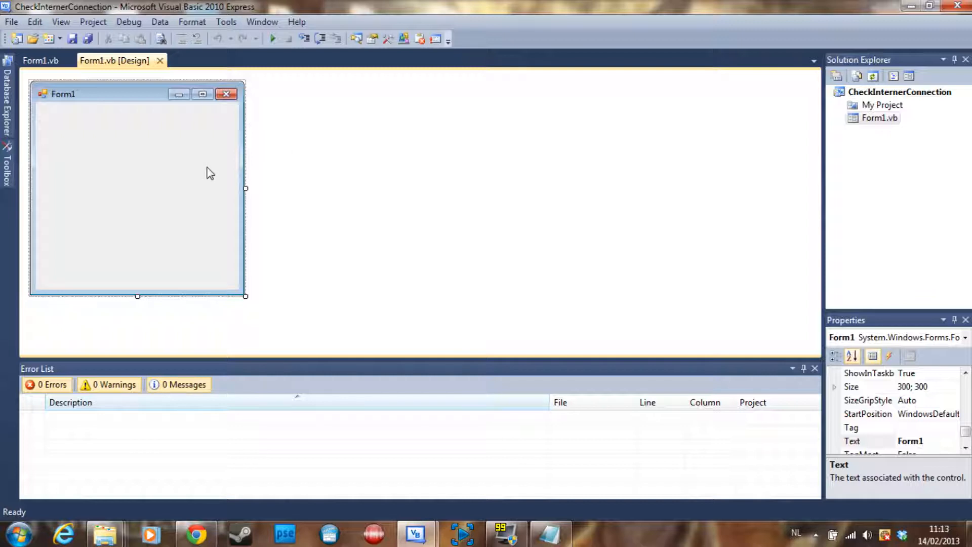
pyautogui.moveTo(217, 167)
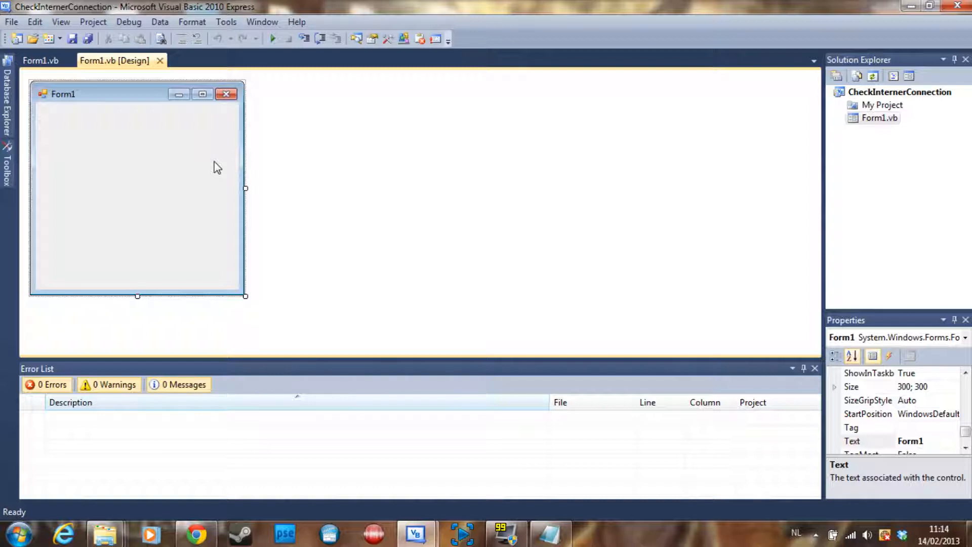
pyautogui.moveTo(120, 105)
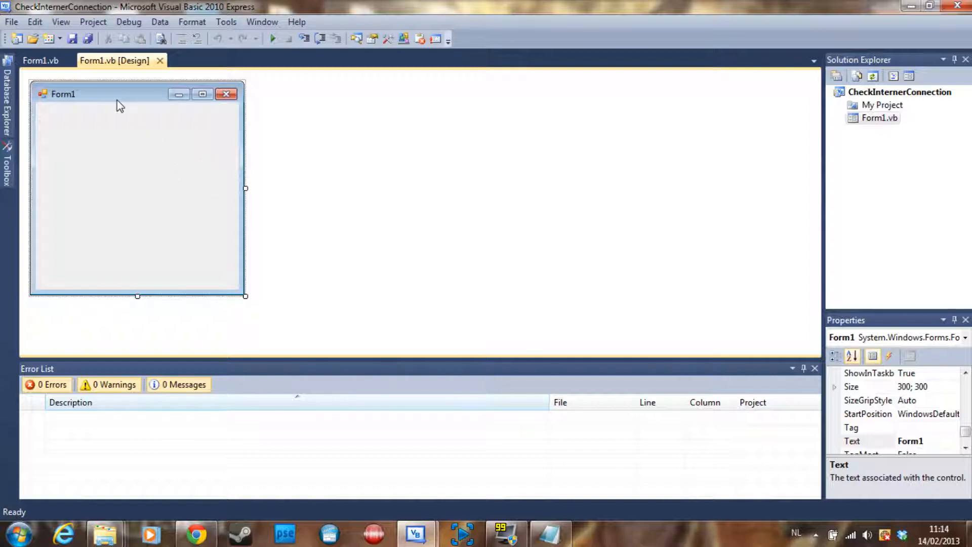
pyautogui.moveTo(103, 100)
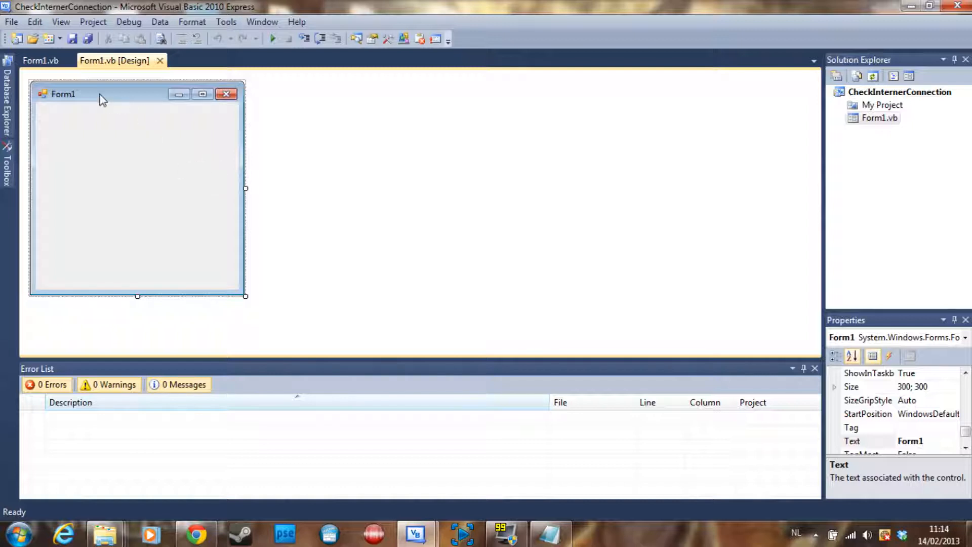
pyautogui.moveTo(62, 99)
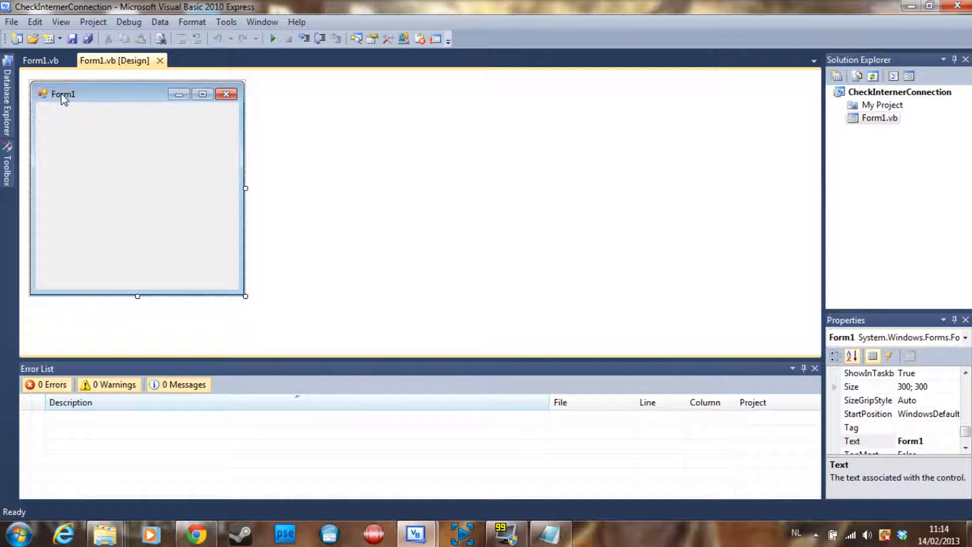
pyautogui.moveTo(274, 75)
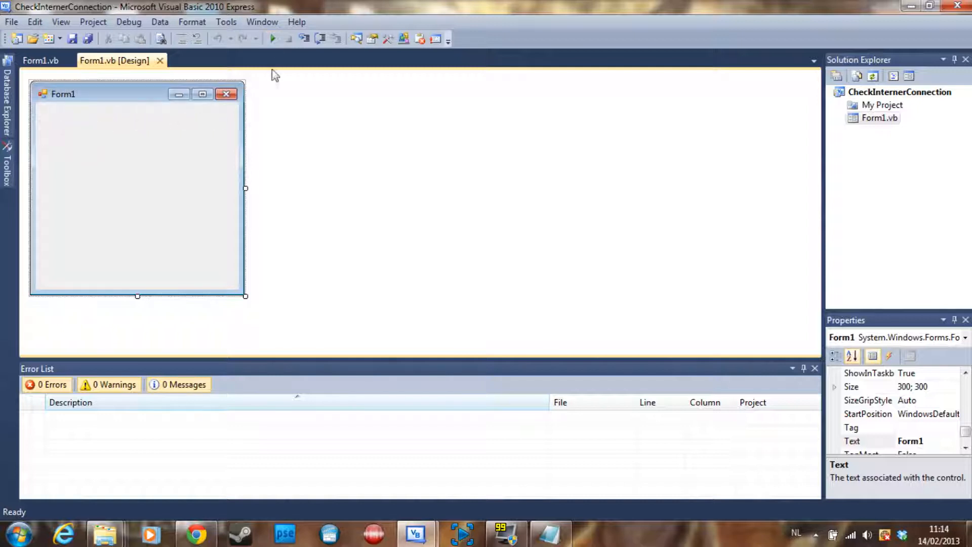
# - Run the connection checker and dismiss its 'Internet connection detected!' message
pyautogui.click(272, 39)
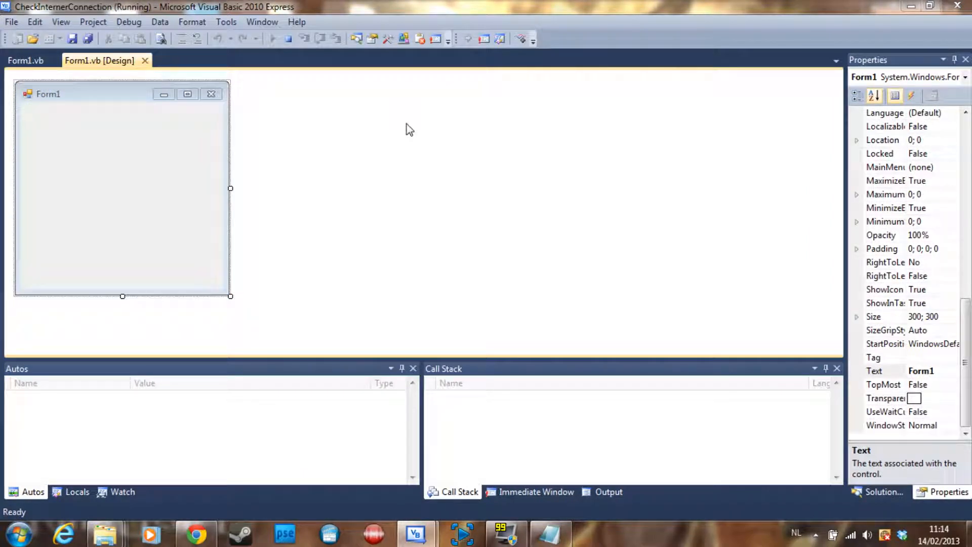
pyautogui.moveTo(315, 215)
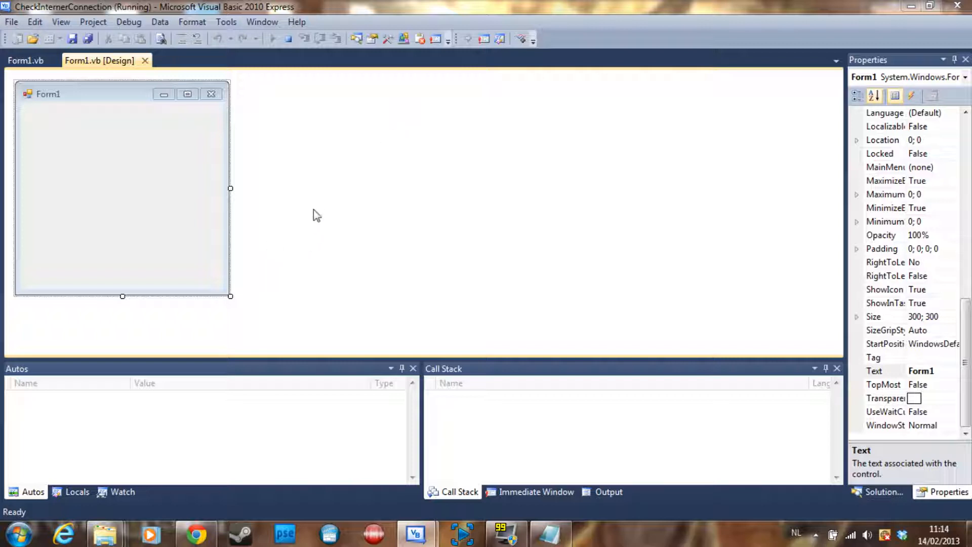
pyautogui.moveTo(300, 258)
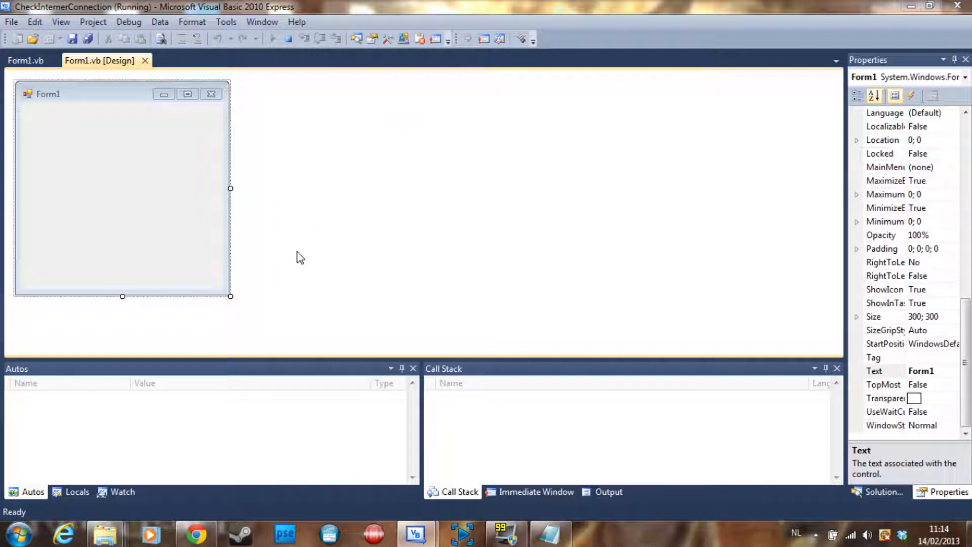
pyautogui.moveTo(312, 252)
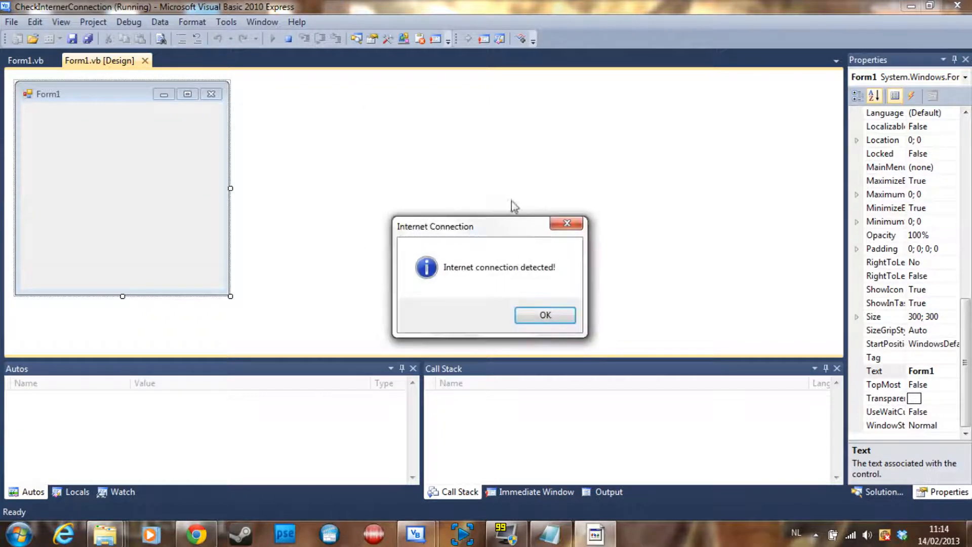
pyautogui.moveTo(545, 315)
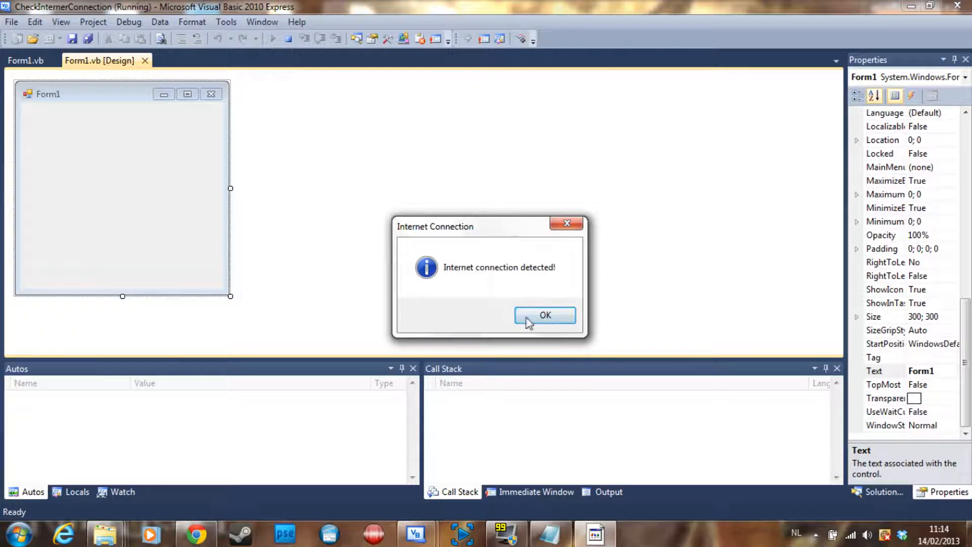
pyautogui.click(545, 316)
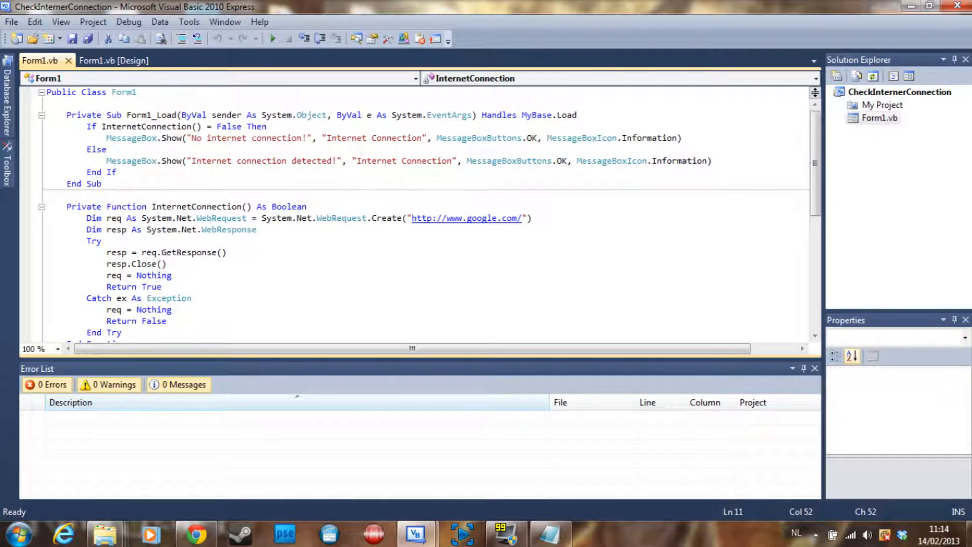
pyautogui.moveTo(87, 127); pyautogui.dragTo(117, 173)
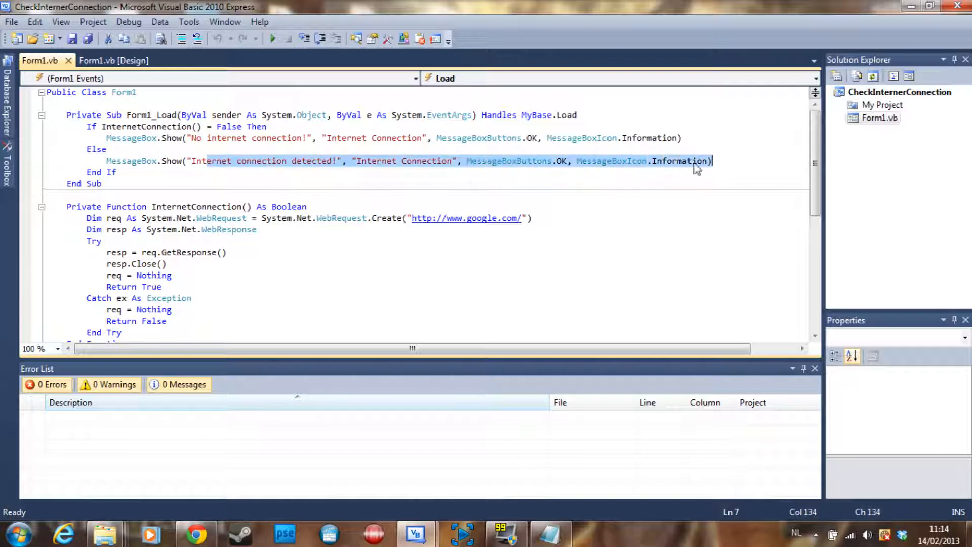
pyautogui.click(287, 172)
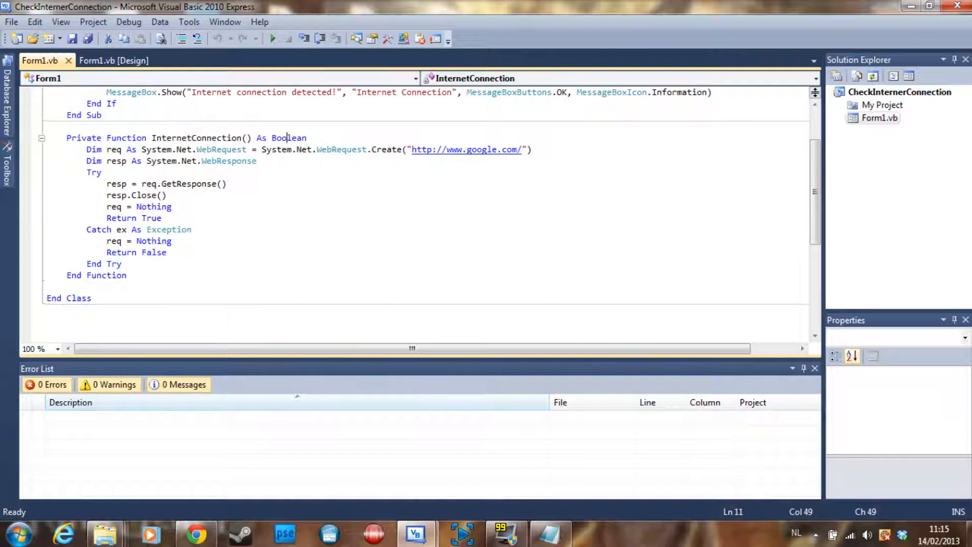
pyautogui.moveTo(183, 161)
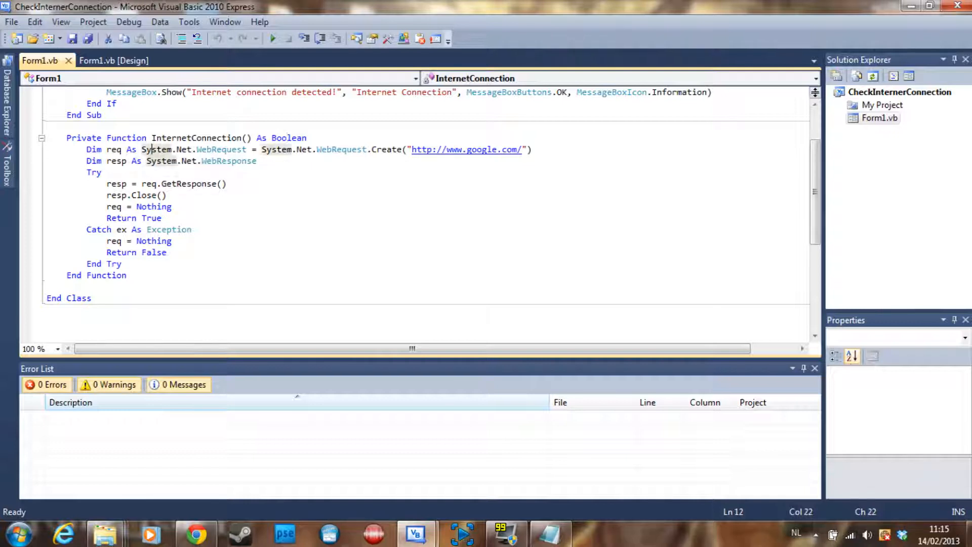
pyautogui.moveTo(117, 183)
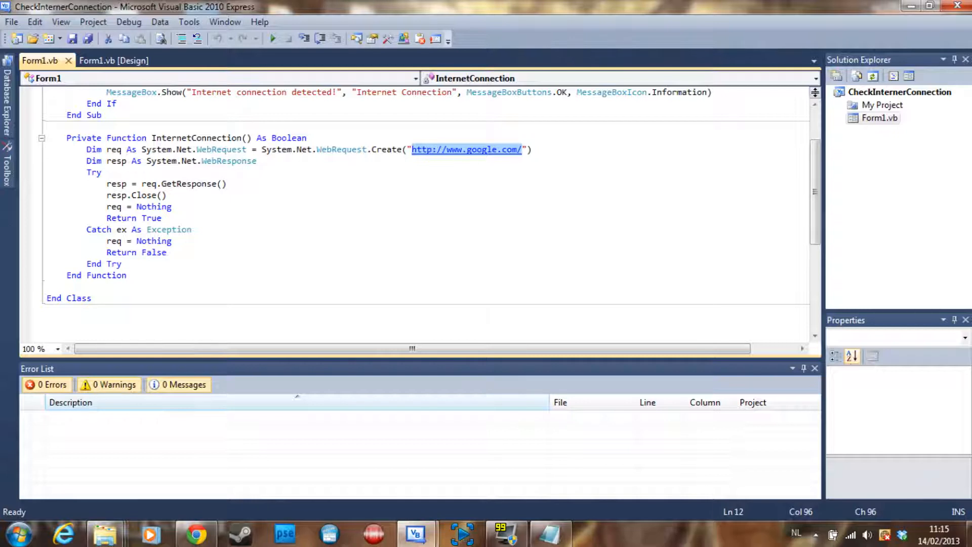
pyautogui.moveTo(477, 150)
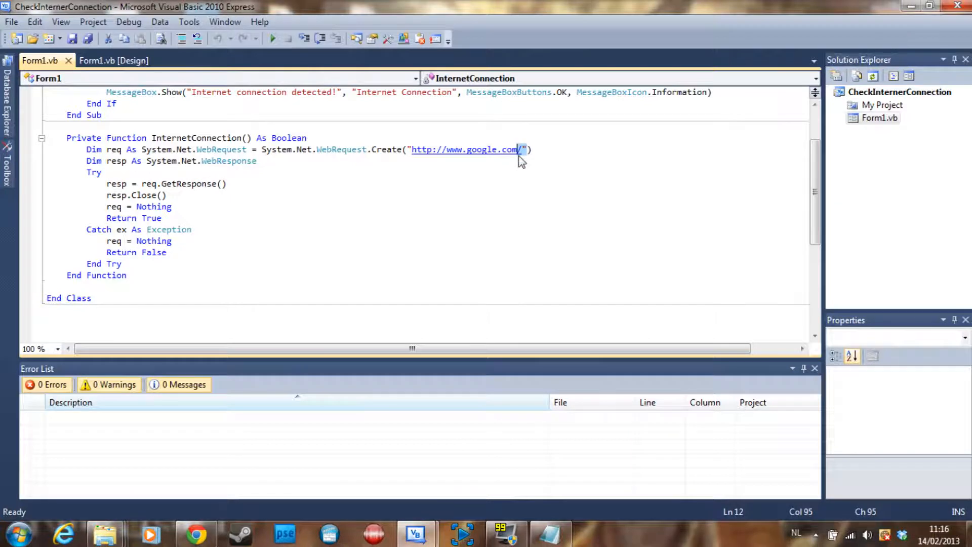
pyautogui.click(522, 150)
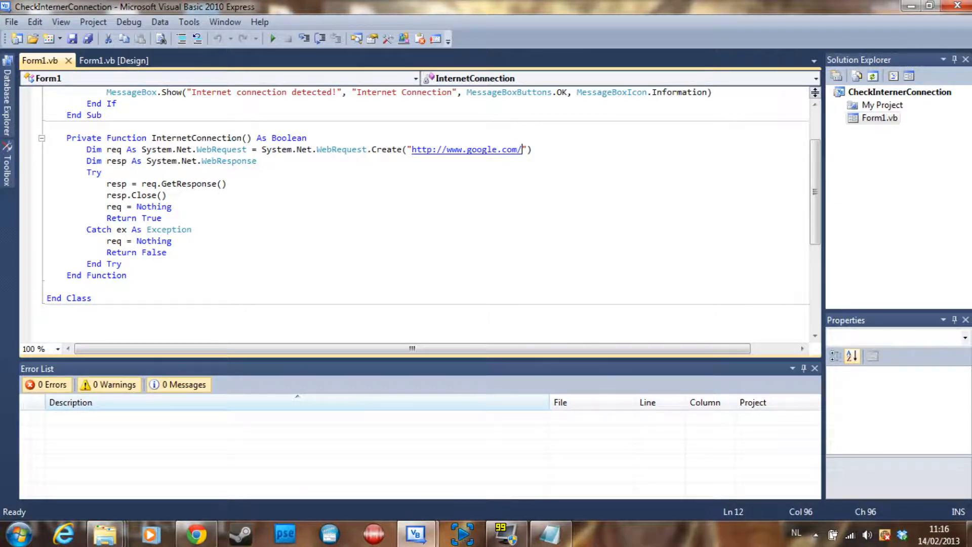
pyautogui.doubleClick(114, 150)
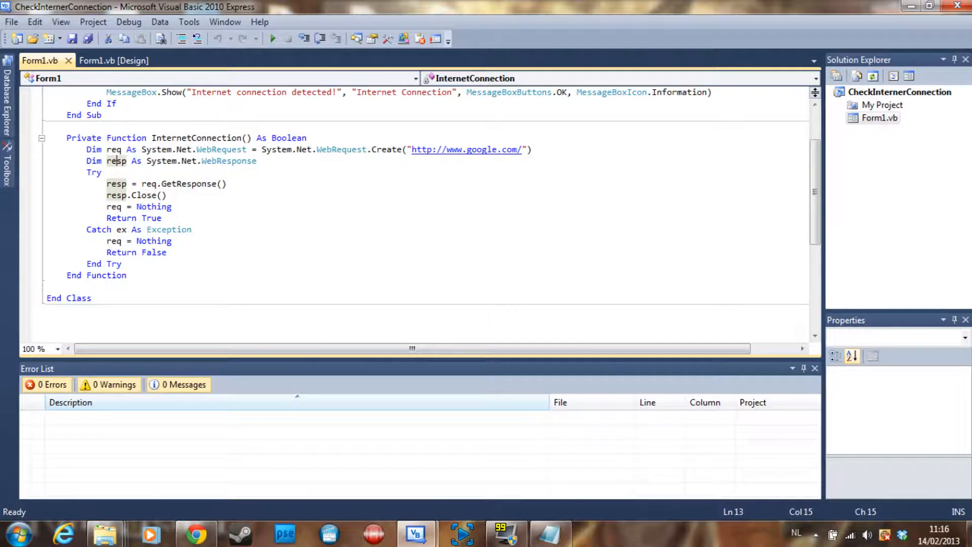
pyautogui.click(90, 173)
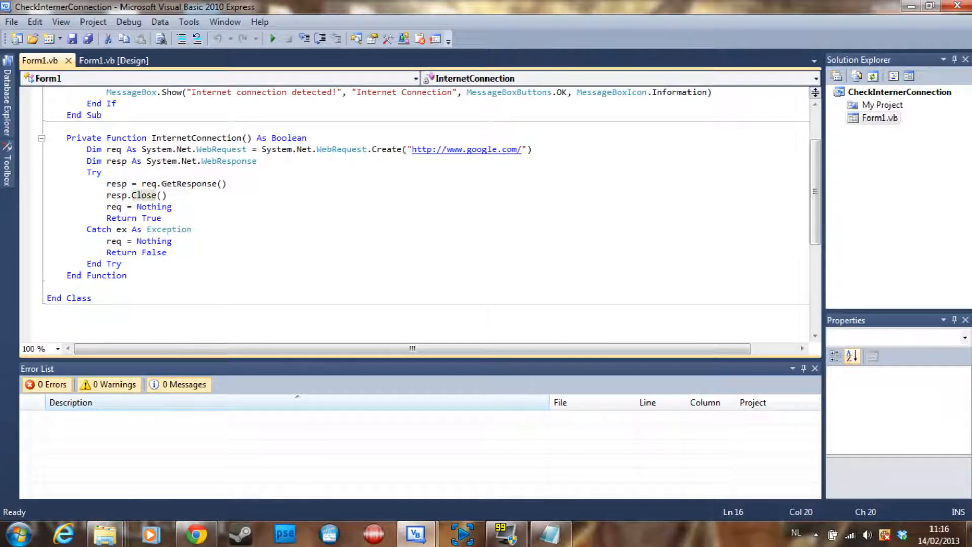
pyautogui.click(128, 207)
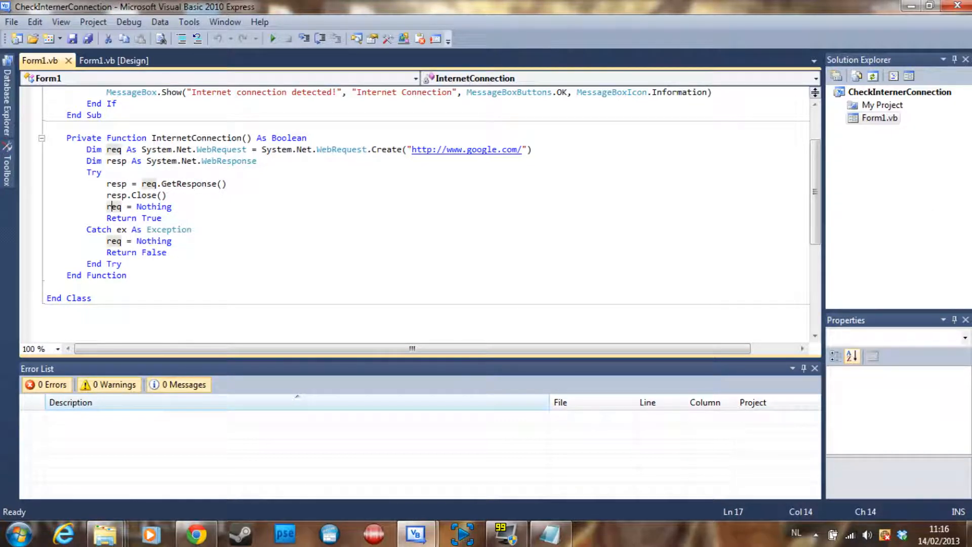
pyautogui.click(158, 207)
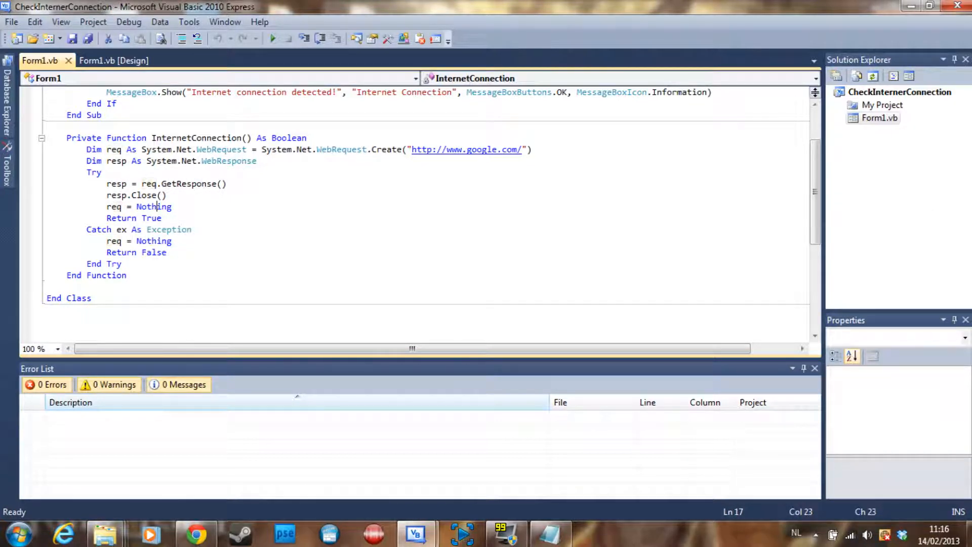
pyautogui.click(108, 218)
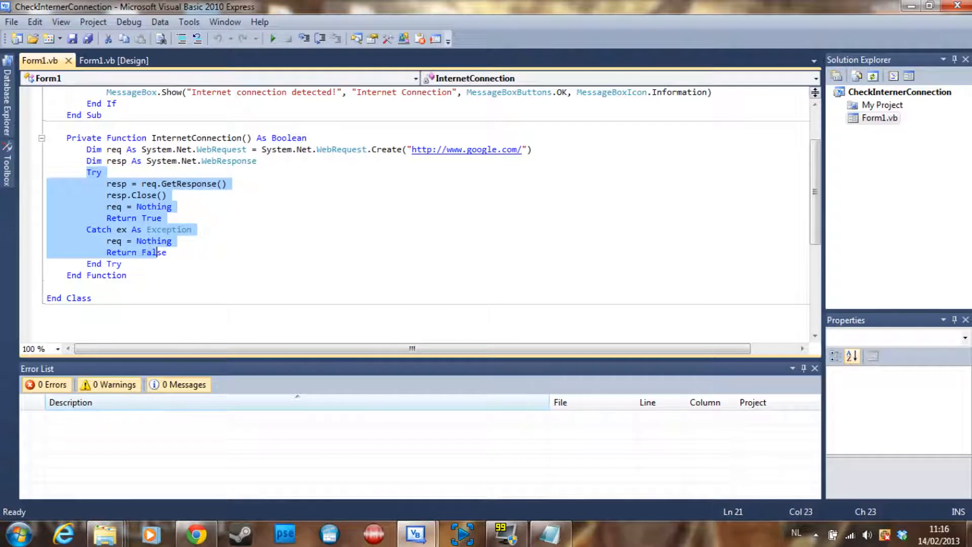
pyautogui.click(167, 252)
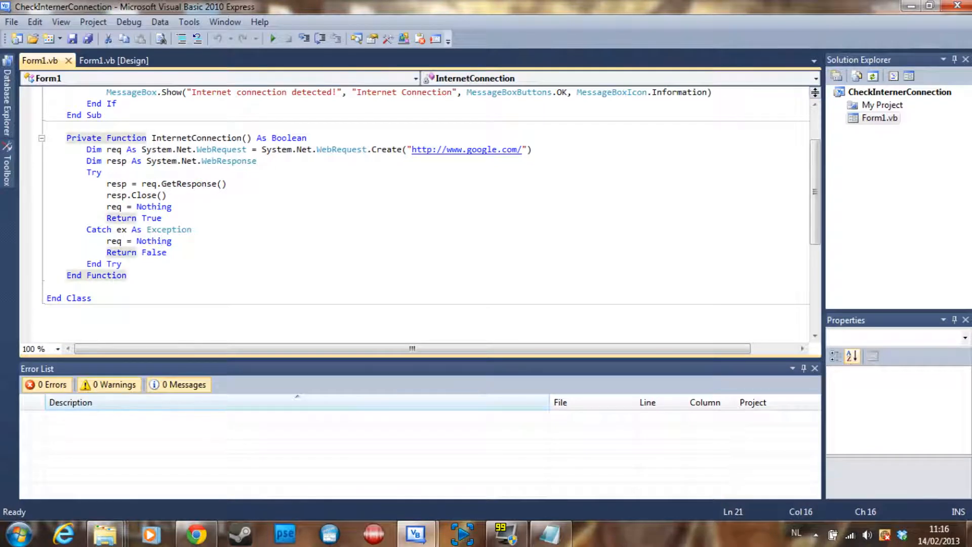
pyautogui.click(156, 252)
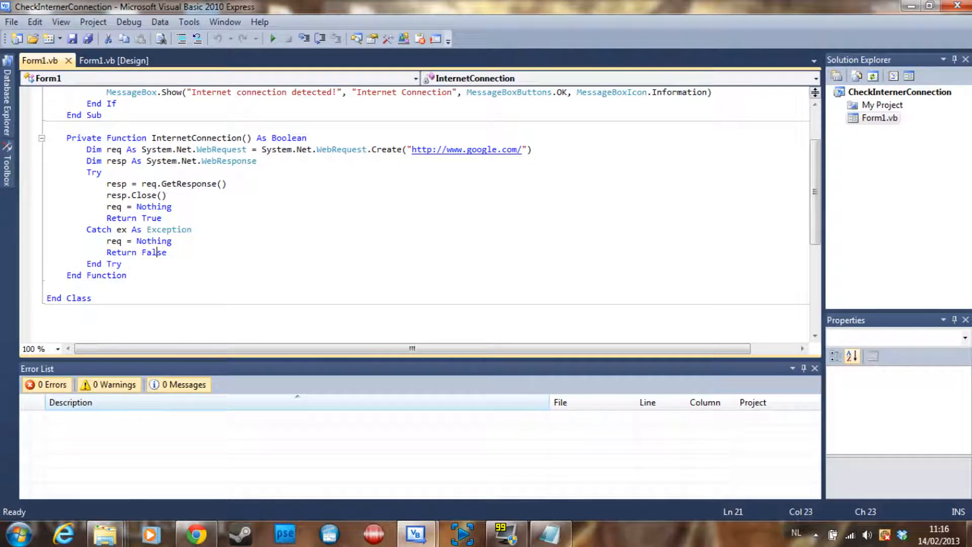
pyautogui.scroll(3)
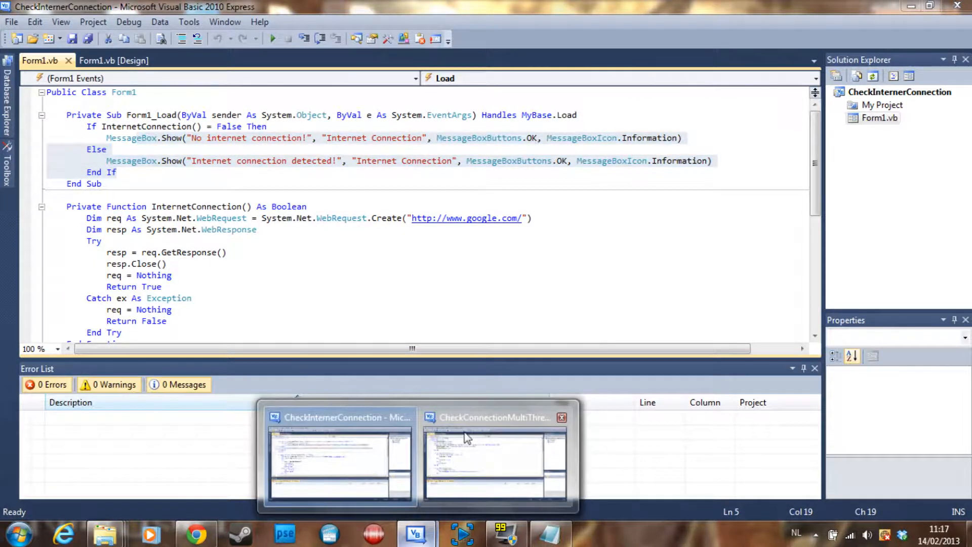
# - Switch to CheckConnectionMultiThread and review its threaded Checkconnection code, highlighting the thread-creation line
pyautogui.click(494, 452)
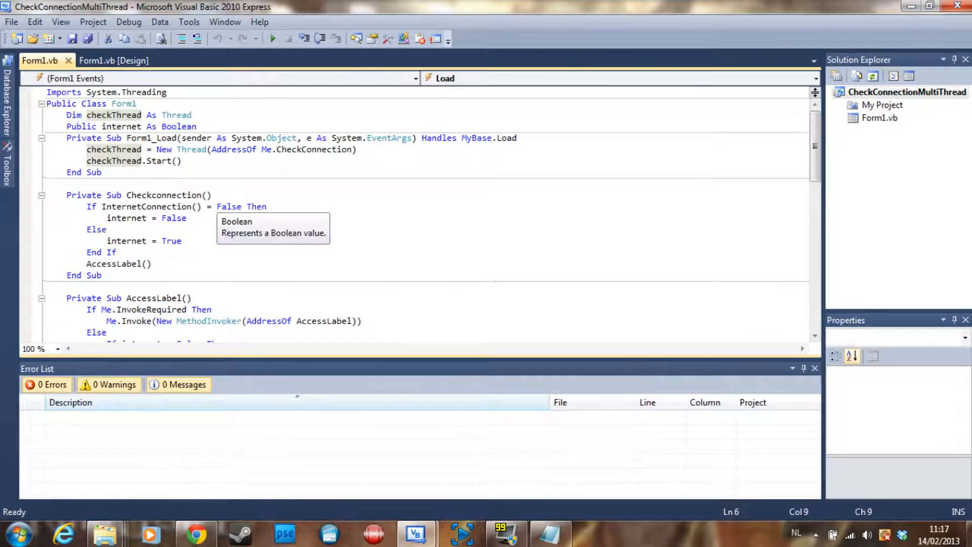
pyautogui.scroll(-3)
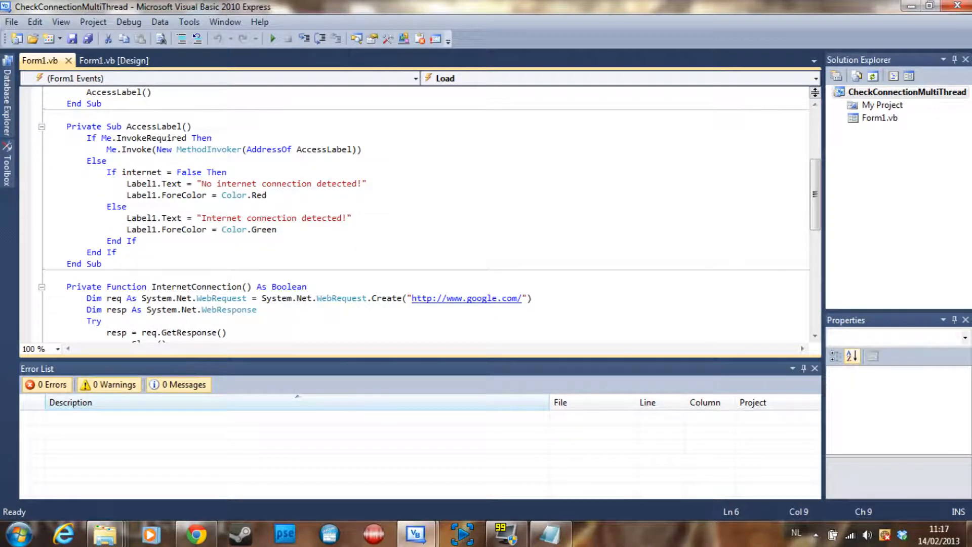
pyautogui.scroll(3)
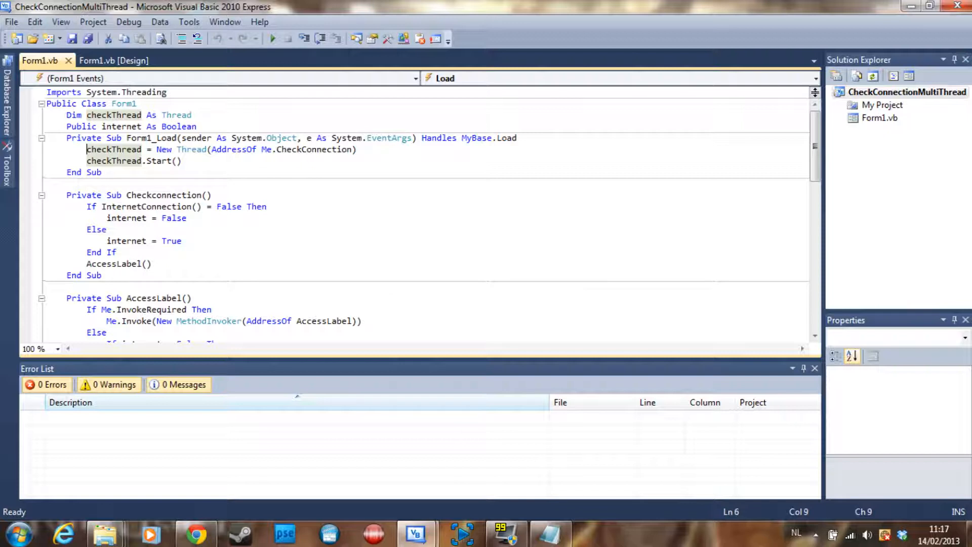
pyautogui.scroll(-3)
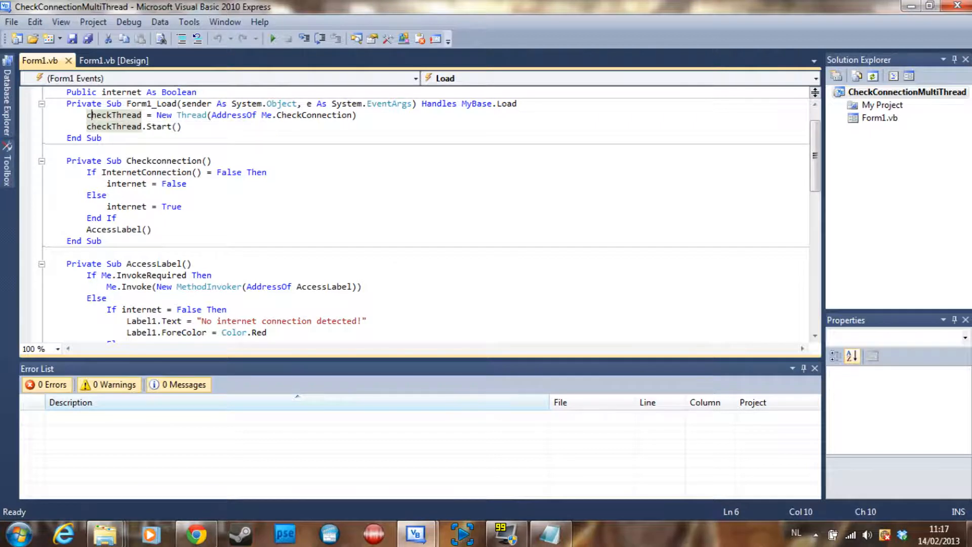
pyautogui.click(238, 114)
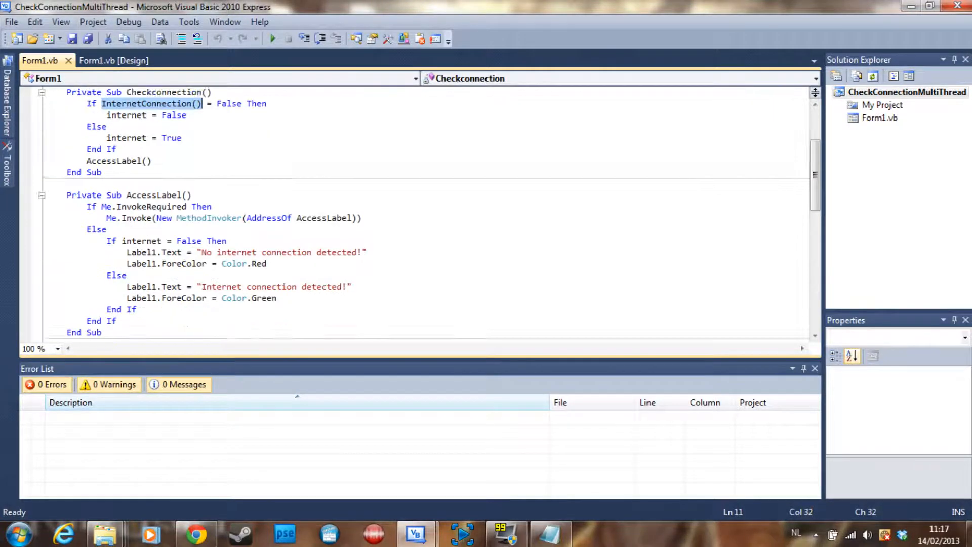
pyautogui.scroll(-3)
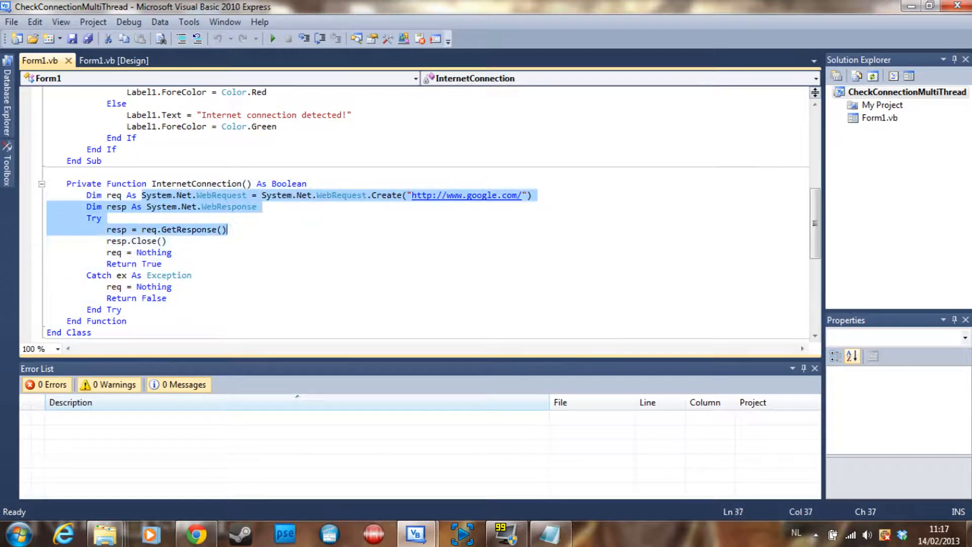
pyautogui.scroll(3)
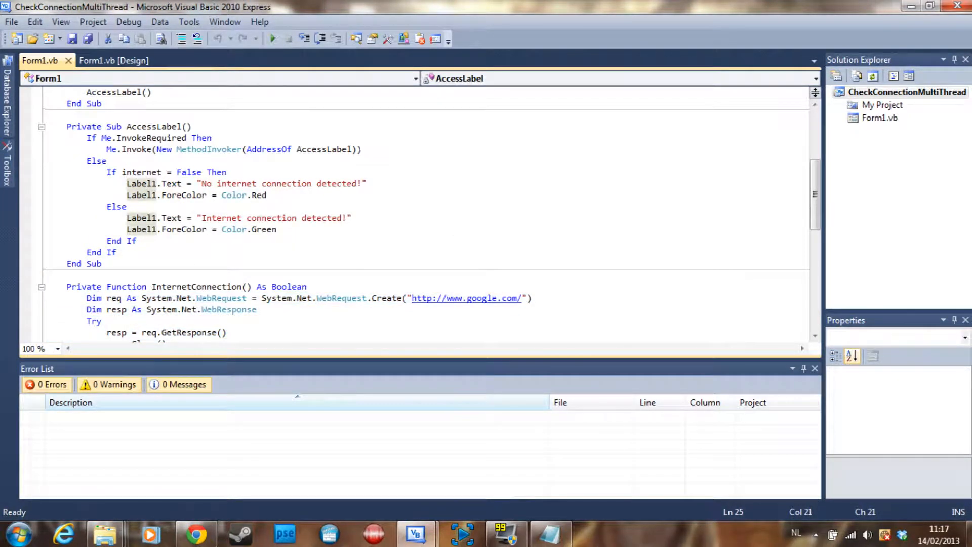
pyautogui.scroll(3)
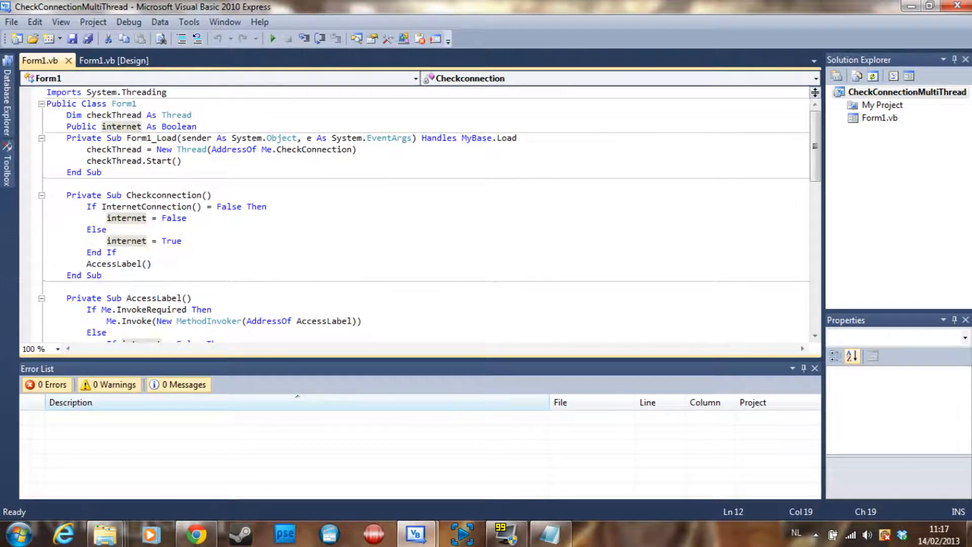
pyautogui.scroll(-3)
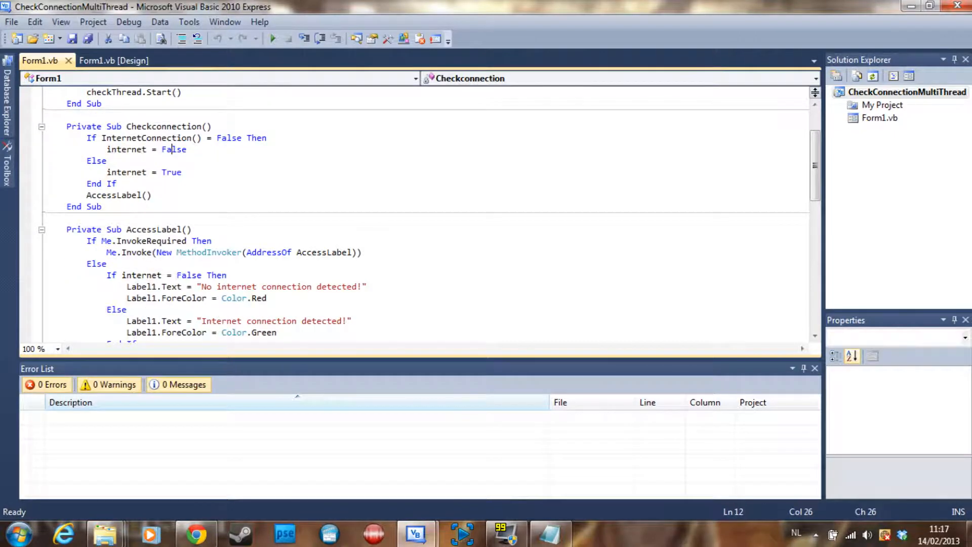
pyautogui.click(181, 172)
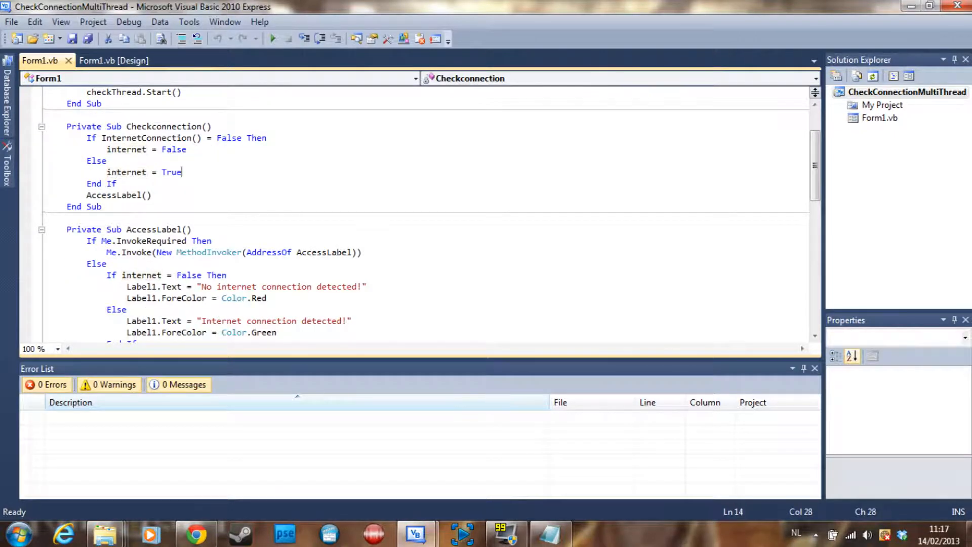
pyautogui.scroll(-3)
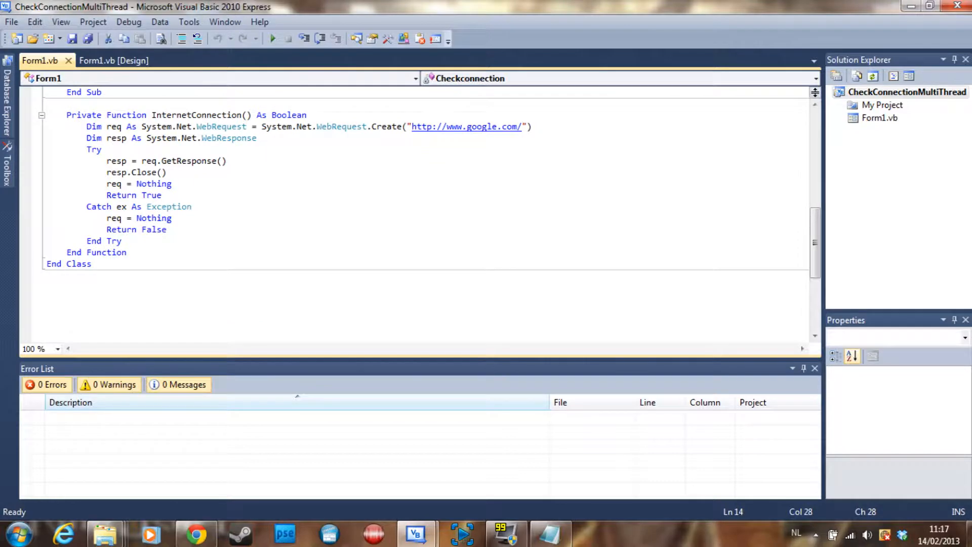
pyautogui.scroll(3)
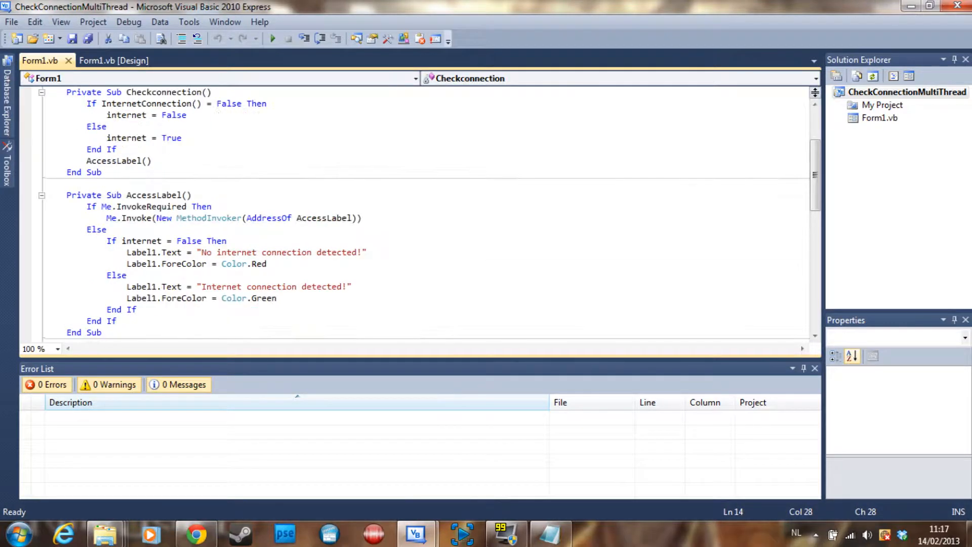
pyautogui.click(181, 138)
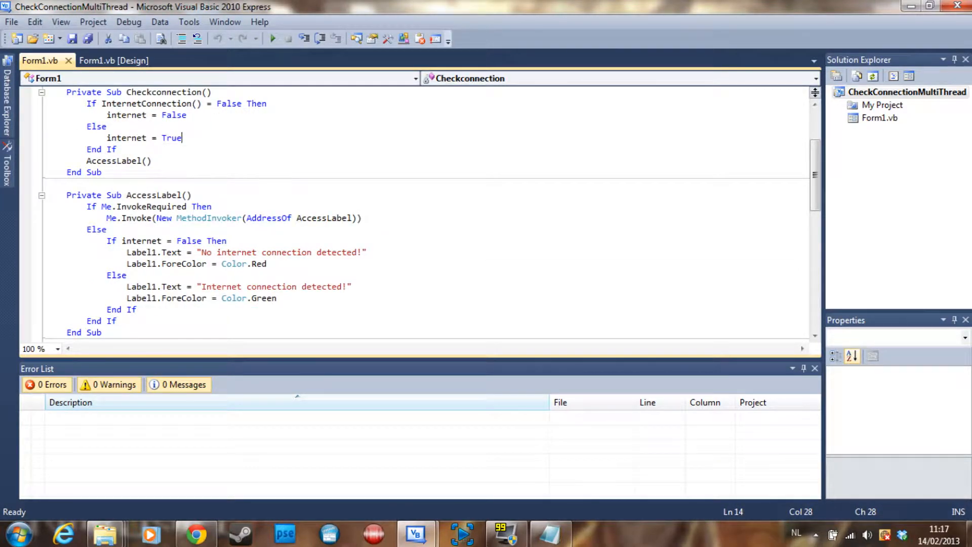
pyautogui.click(142, 252)
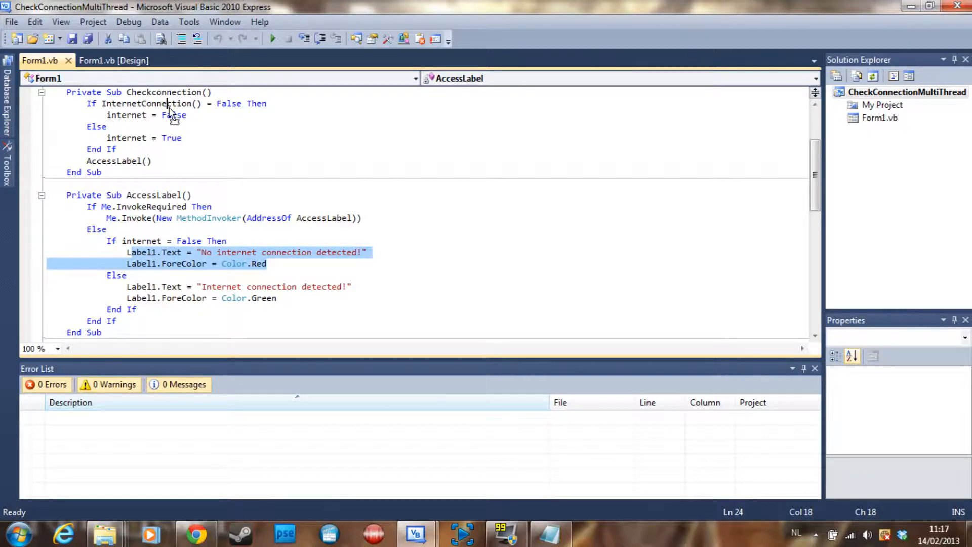
pyautogui.moveTo(210, 257)
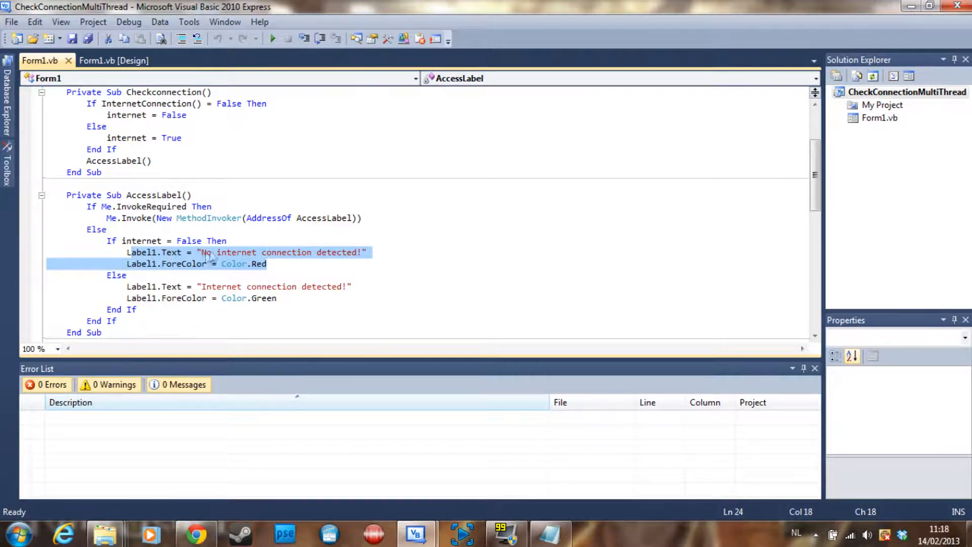
pyautogui.click(268, 264)
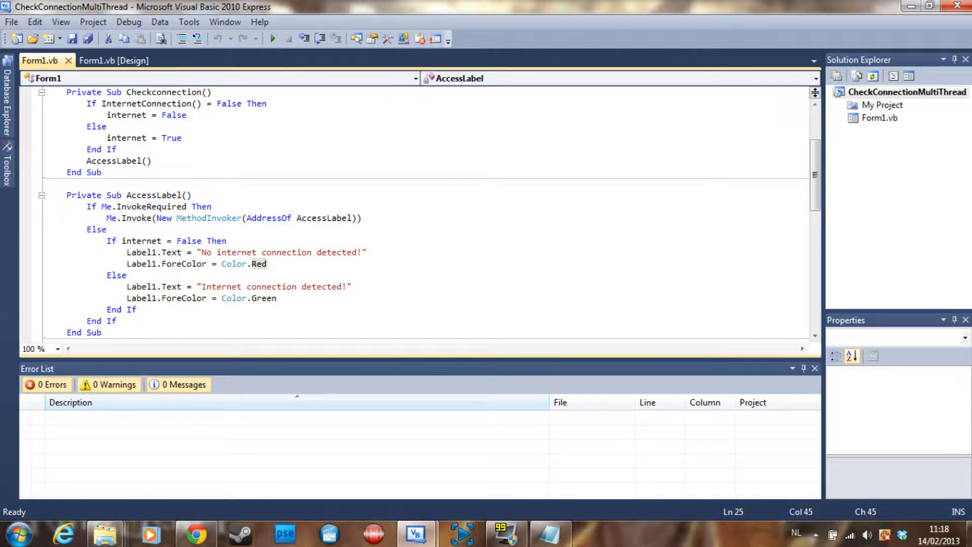
pyautogui.doubleClick(143, 240)
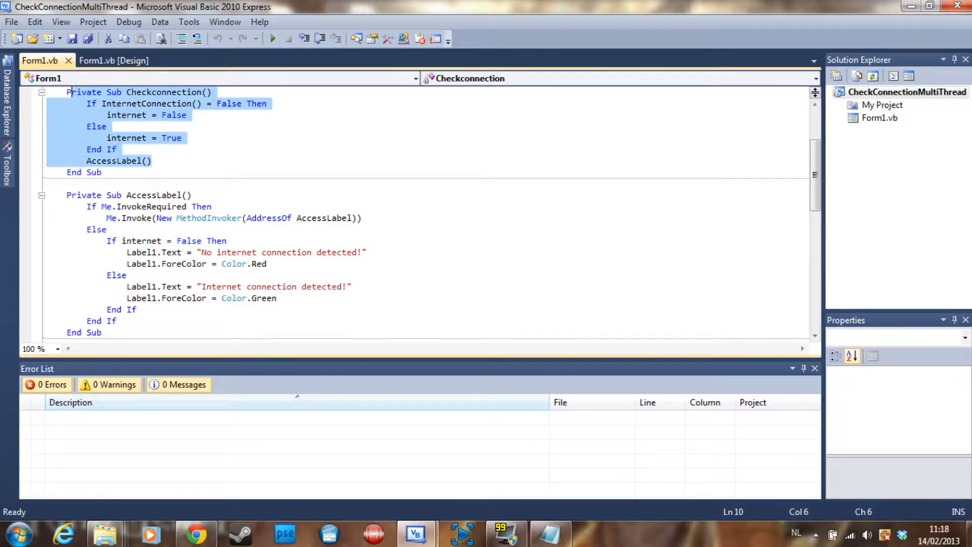
pyautogui.scroll(3)
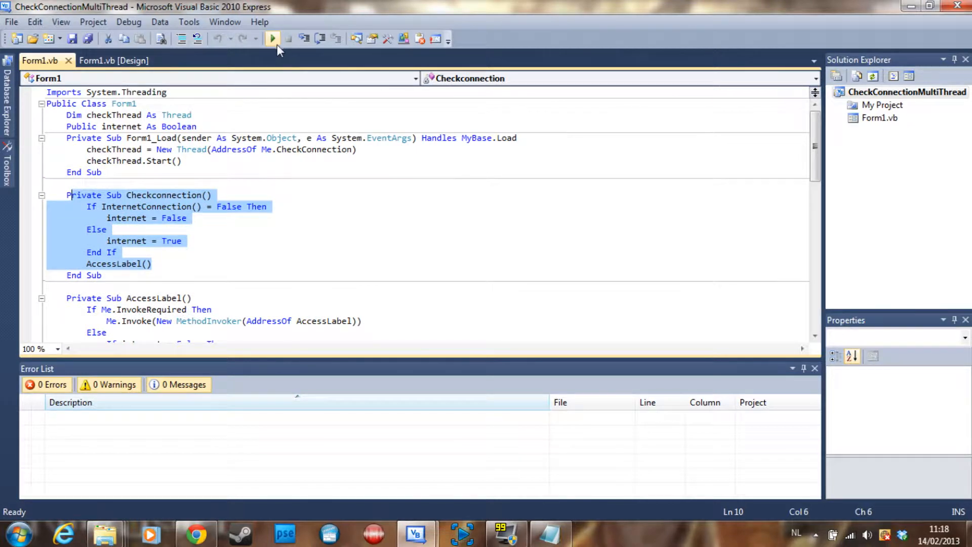
# - Run the multithreaded checker, watch it report 'Internet connection detected!' in green, then stop debugging
pyautogui.click(273, 38)
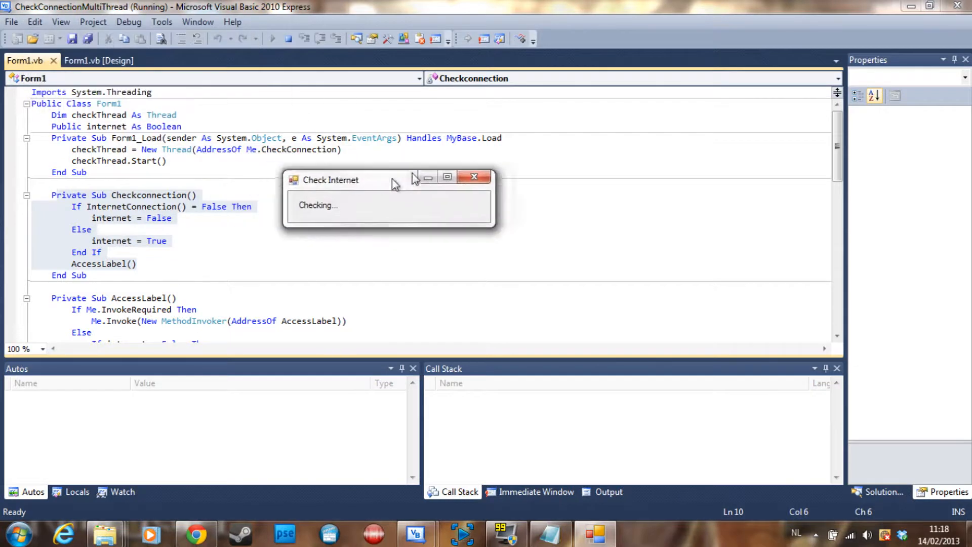
pyautogui.moveTo(391, 181); pyautogui.dragTo(313, 137)
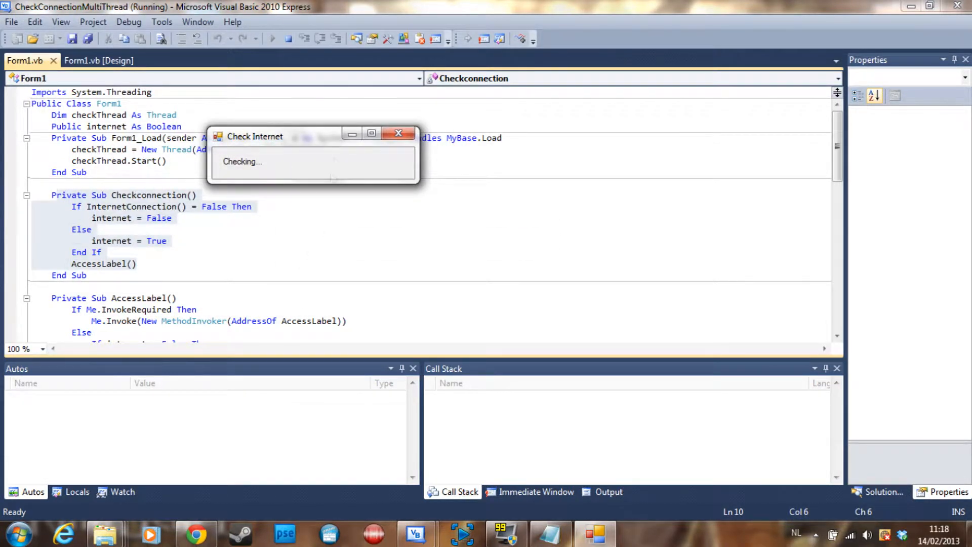
pyautogui.moveTo(272, 136); pyautogui.dragTo(372, 135)
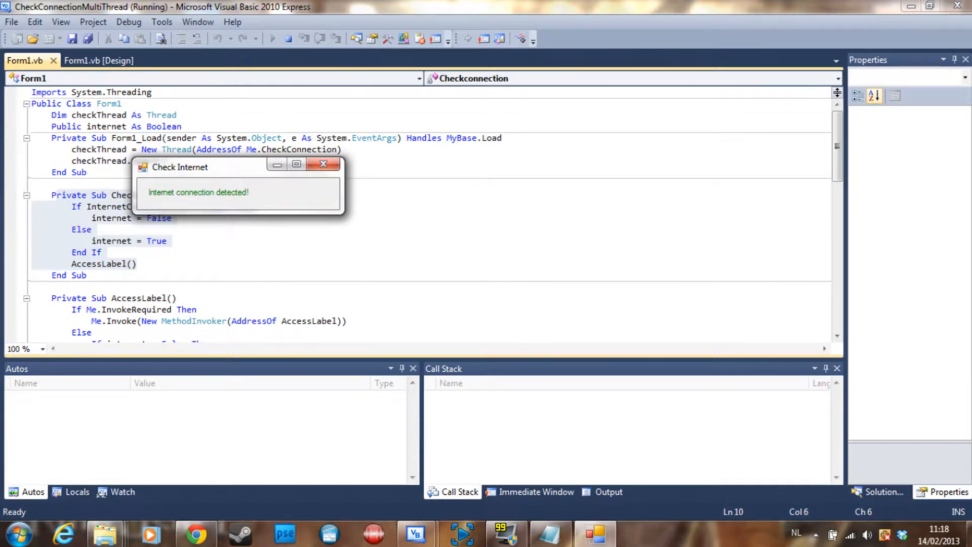
pyautogui.moveTo(292, 39)
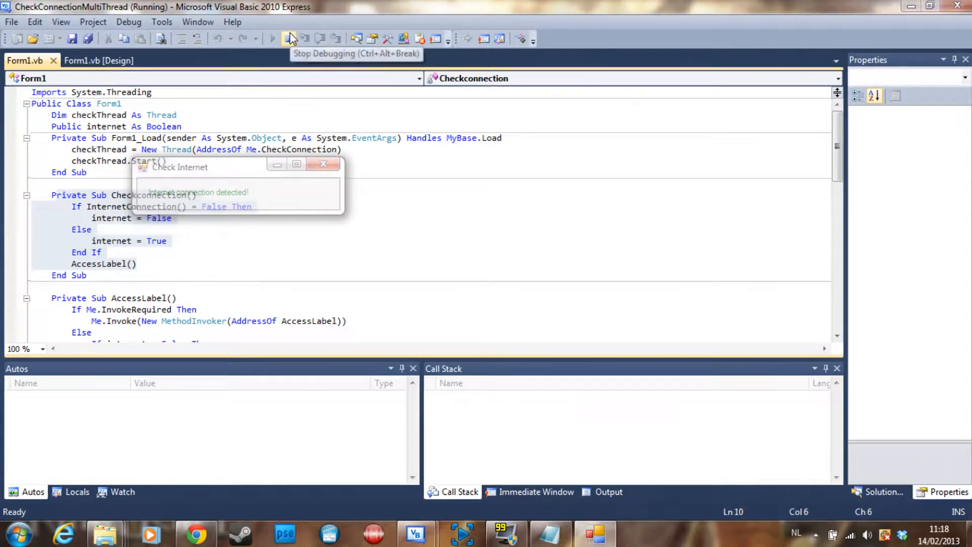
pyautogui.click(290, 38)
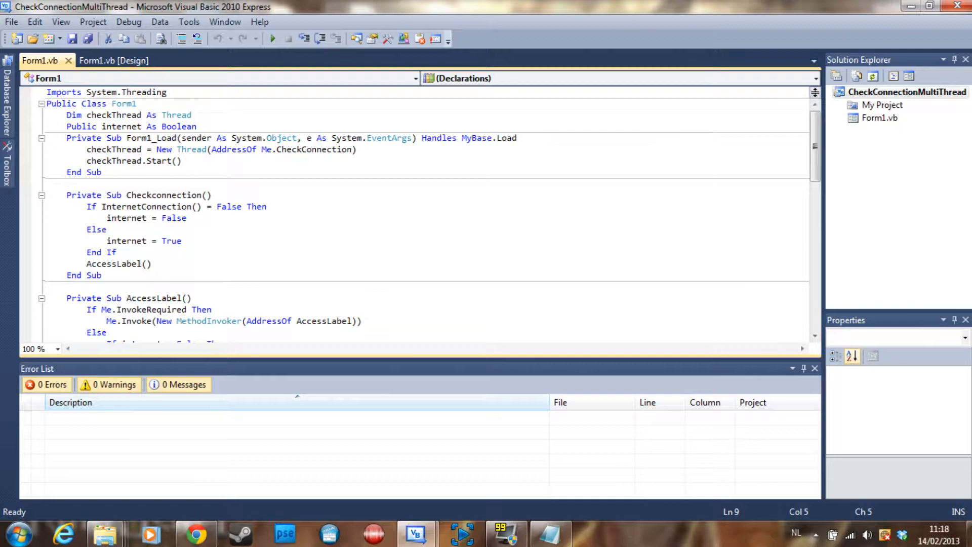
# - Return to the CheckInternerConnection project and show its empty Form1 design view
pyautogui.scroll(-3)
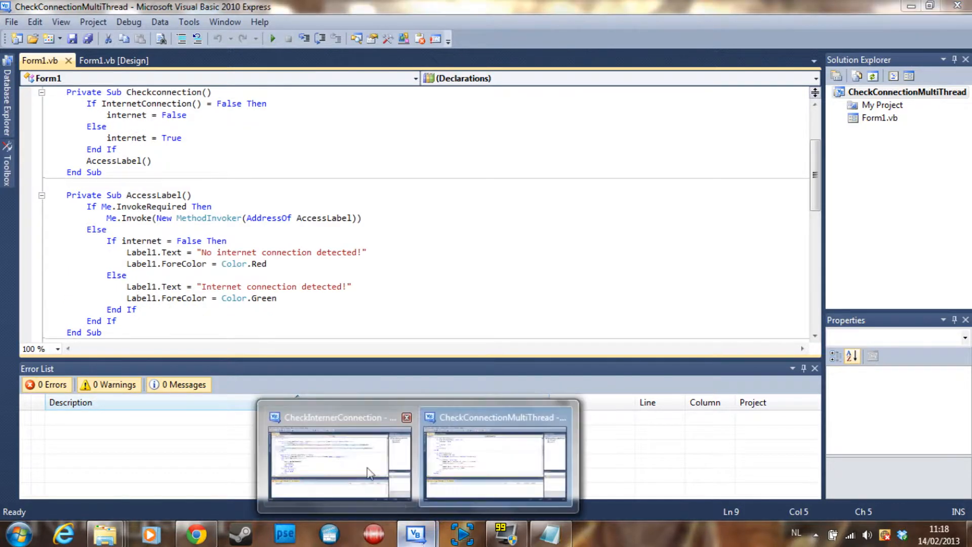
pyautogui.click(340, 462)
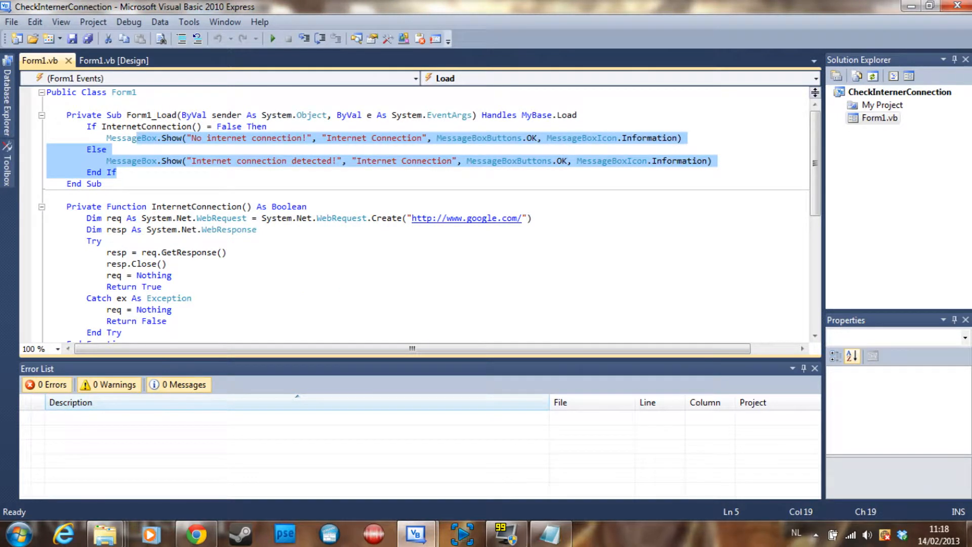
pyautogui.click(113, 60)
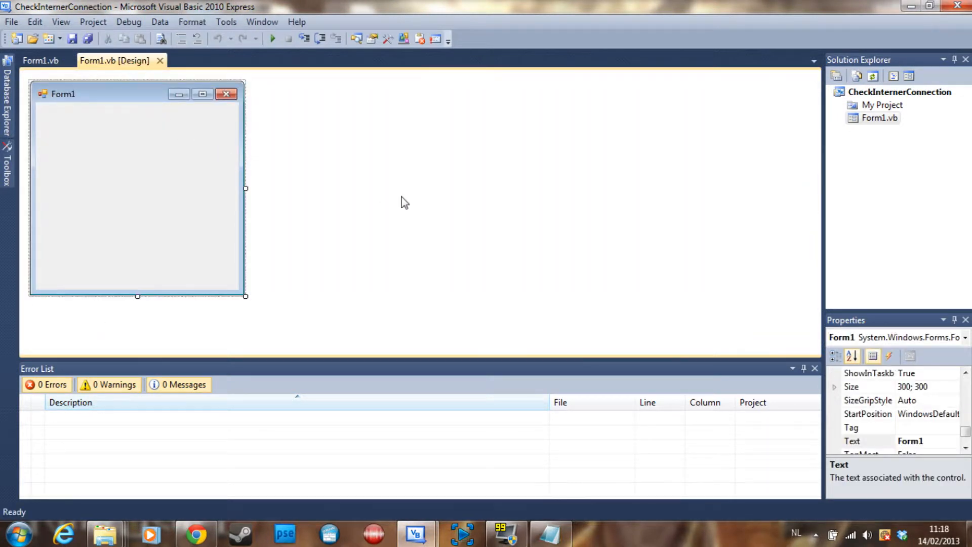